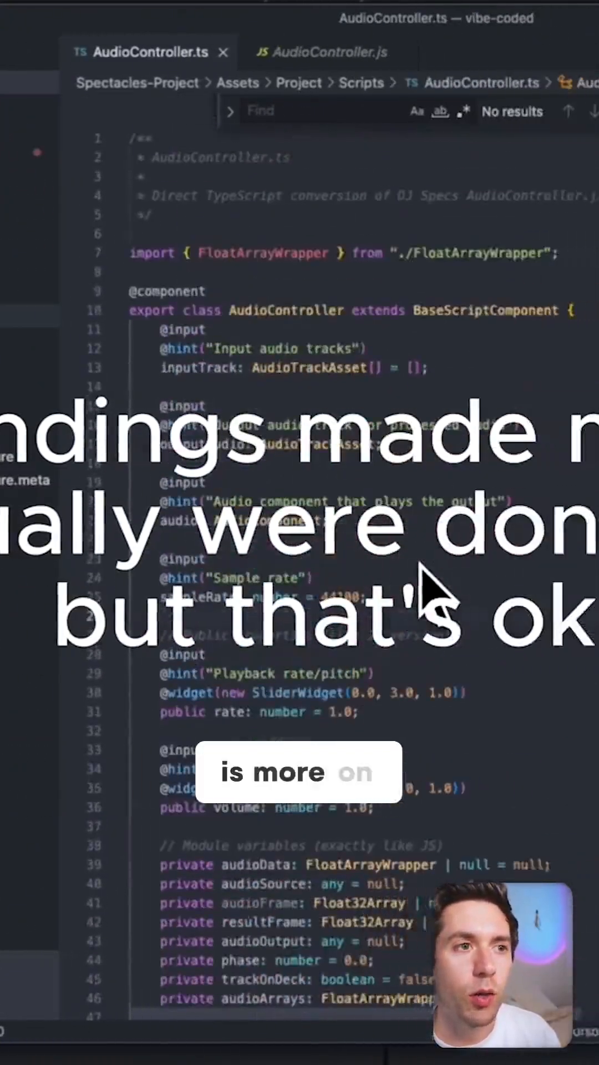
Scroll through the new scene object choices to reach the audio object types.
{"action": "scroll", "scroll_direction": "down", "scroll_amount": 3}
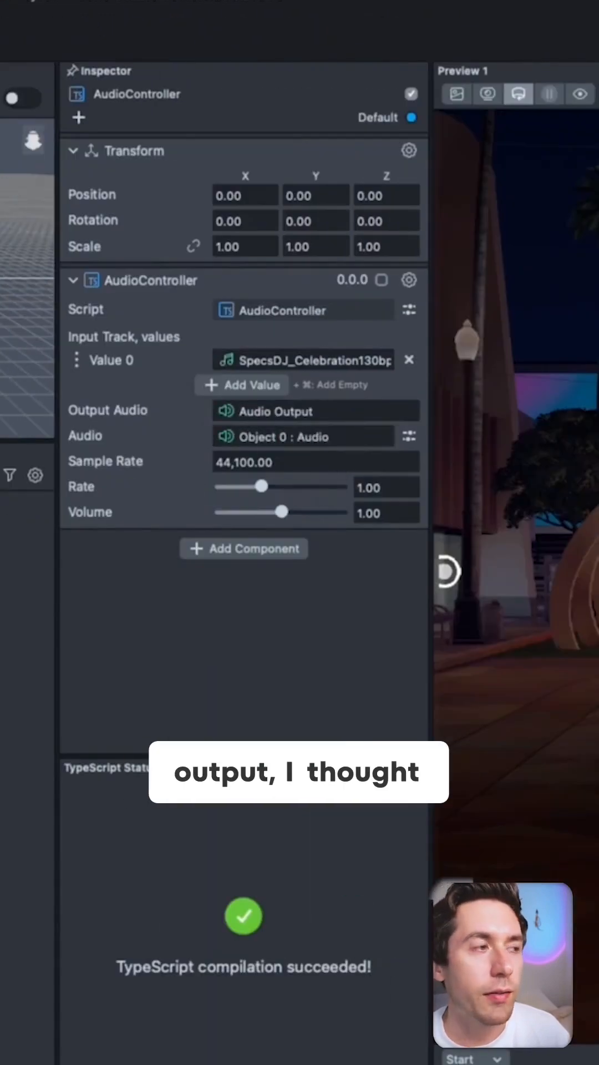
{"action": "mouse_move", "coordinate": [126, 469]}
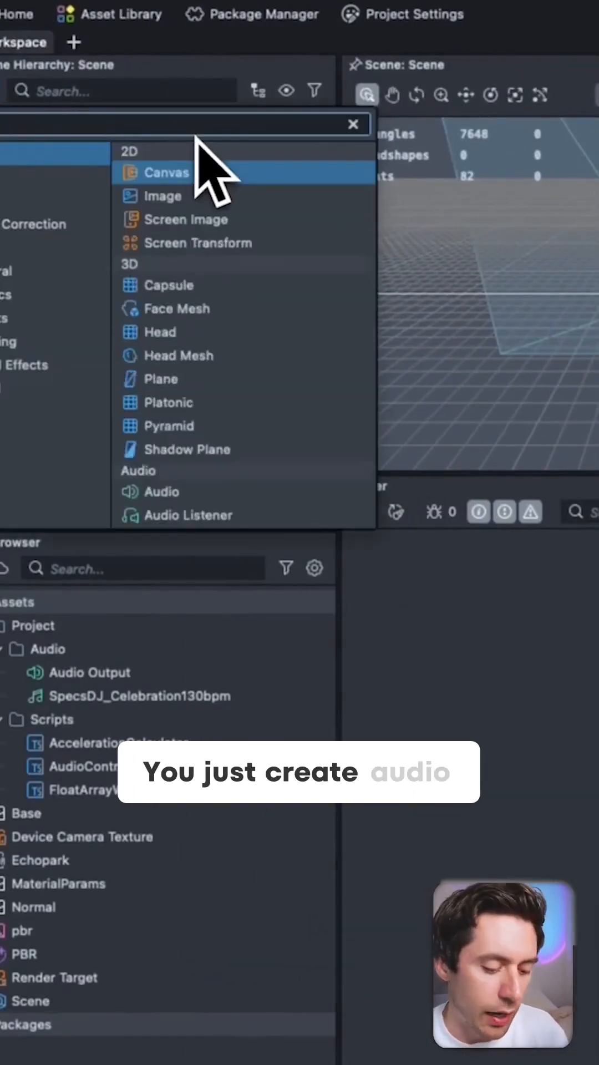
Create an Audio object in the Scene Hierarchy beneath Object 0.
{"action": "left_click", "coordinate": [162, 492]}
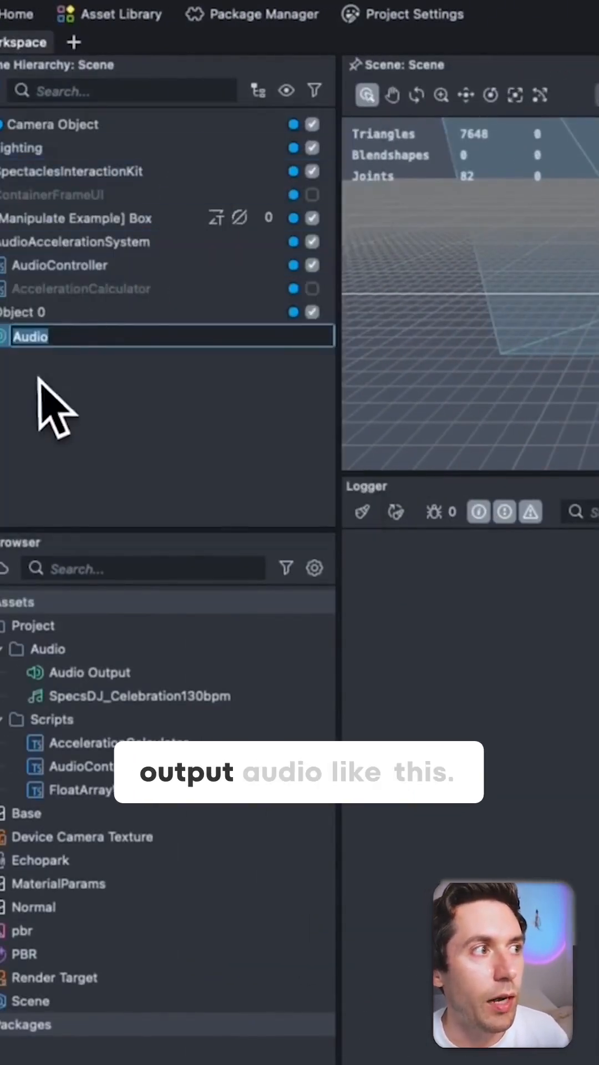